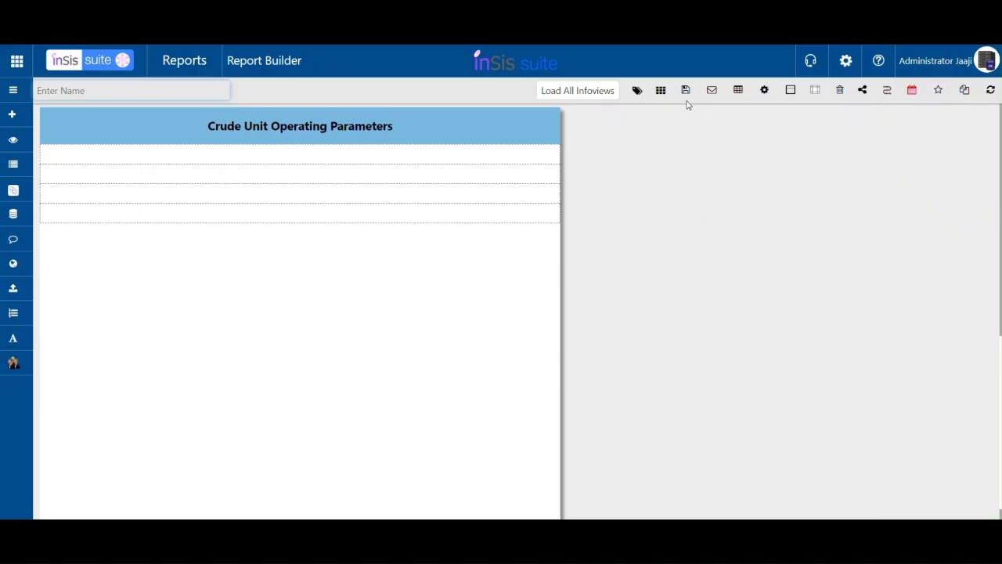
Save the report as 'Shift Based Reports' and add DetailTableview1 to its first row.
text(Shift Based Reports)
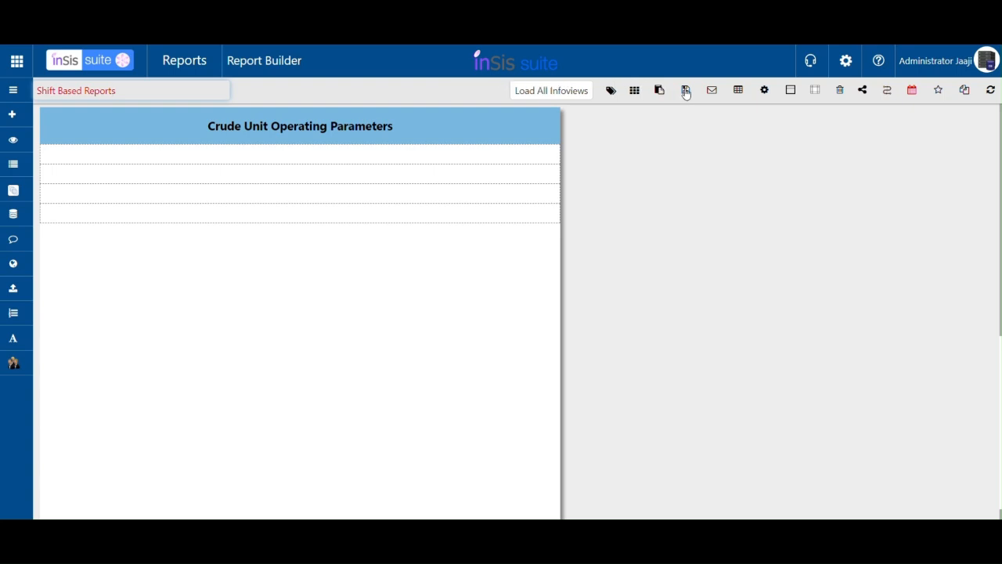
click(686, 89)
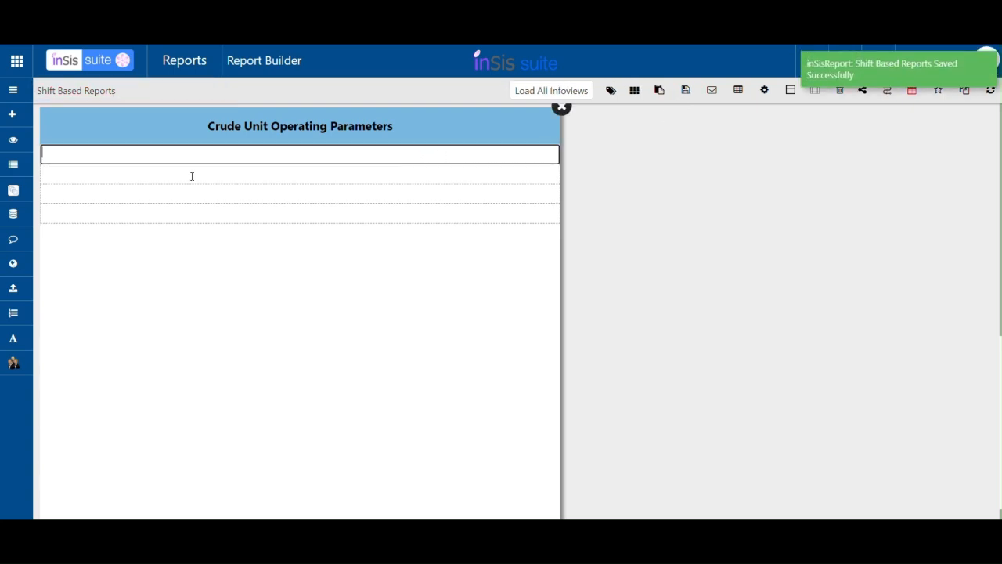
click(13, 189)
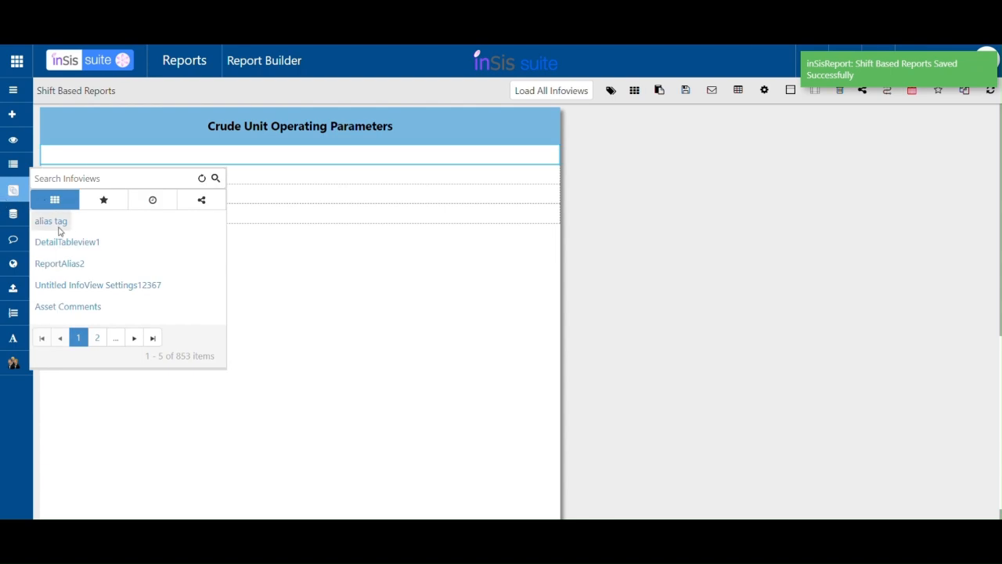
click(66, 241)
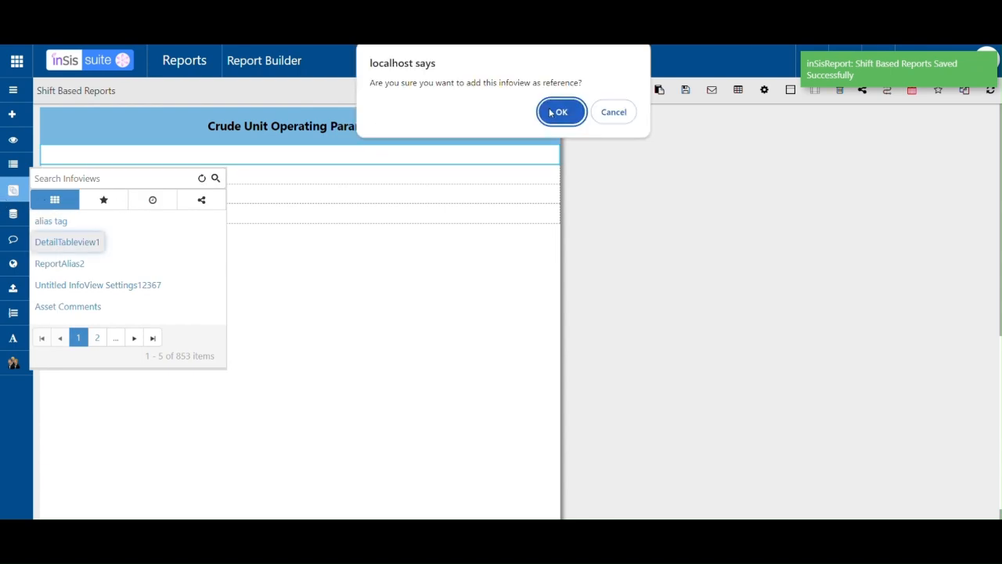
click(561, 111)
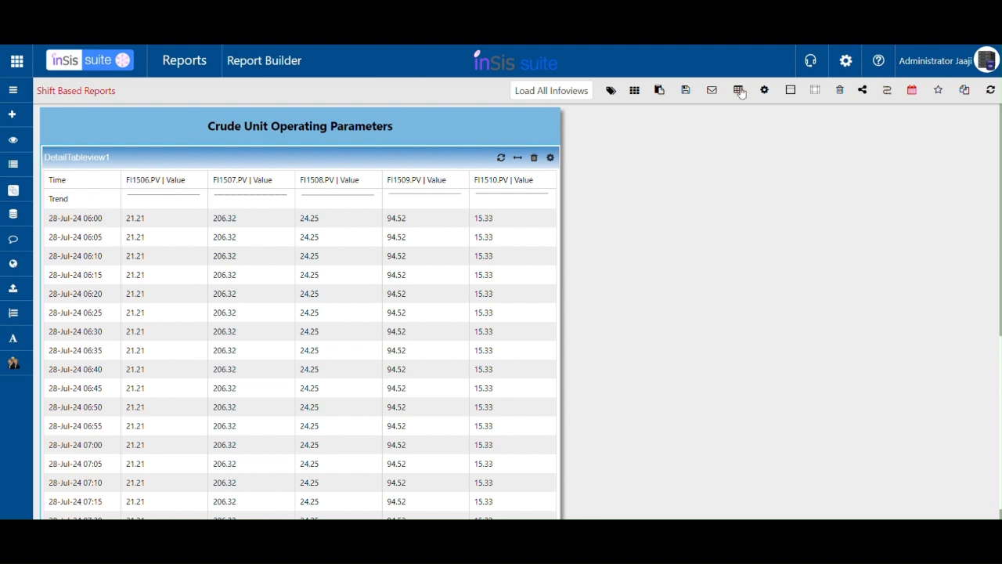
Set Start Time to Shift + 0 Hour, End Time to NextShift + 0 Hour, ShiftHours 6,14,22.
click(765, 89)
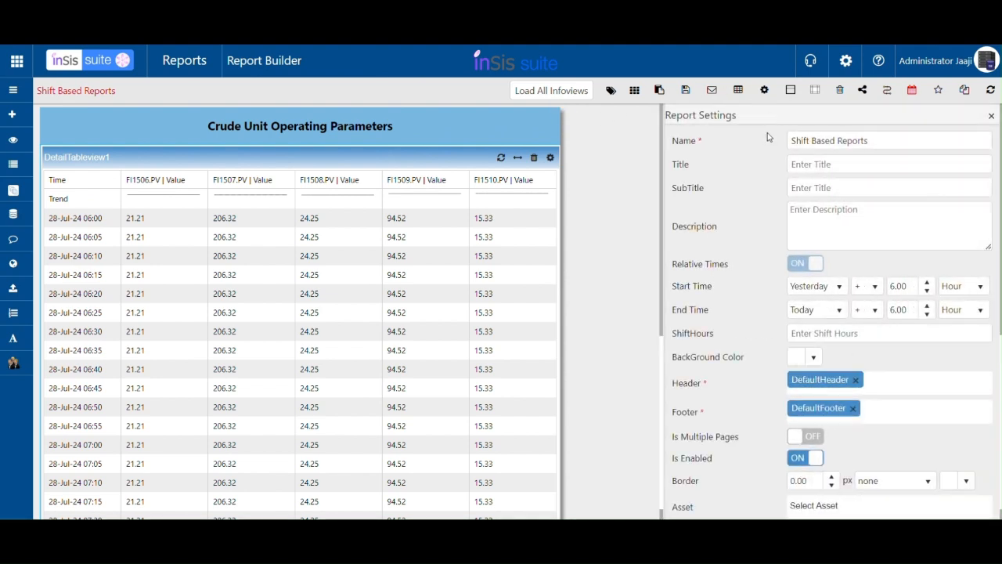
mouse_move(744, 294)
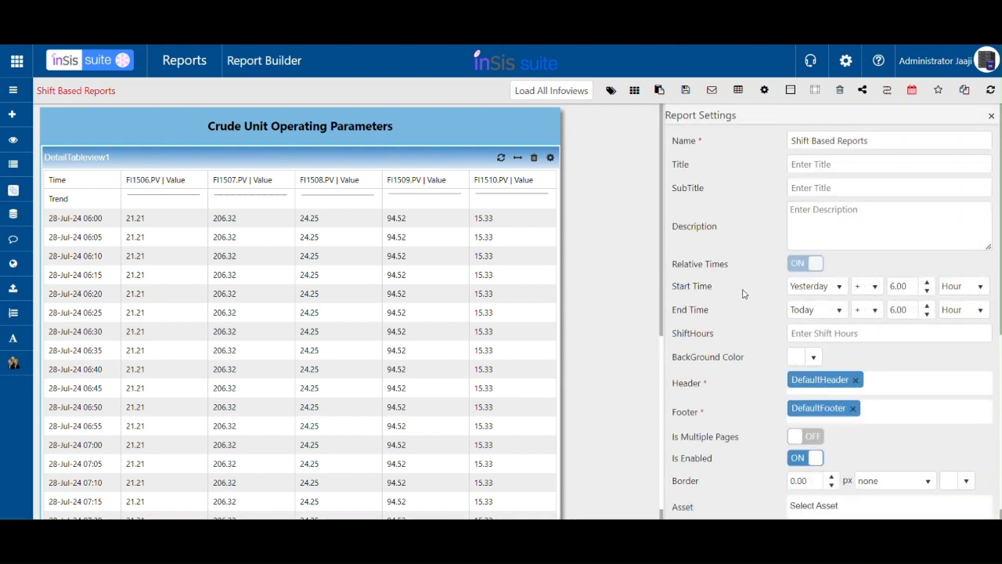
click(814, 286)
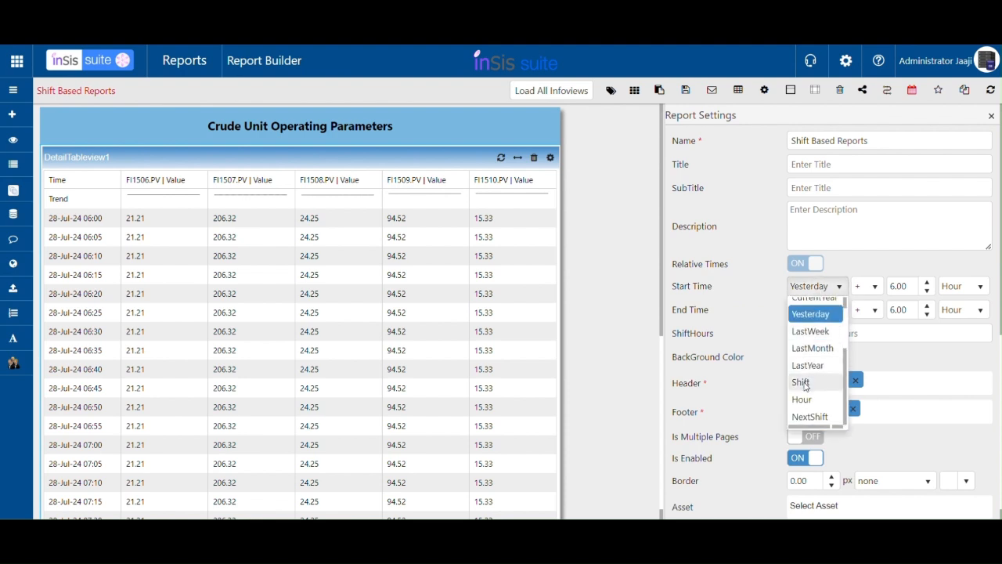
click(800, 382)
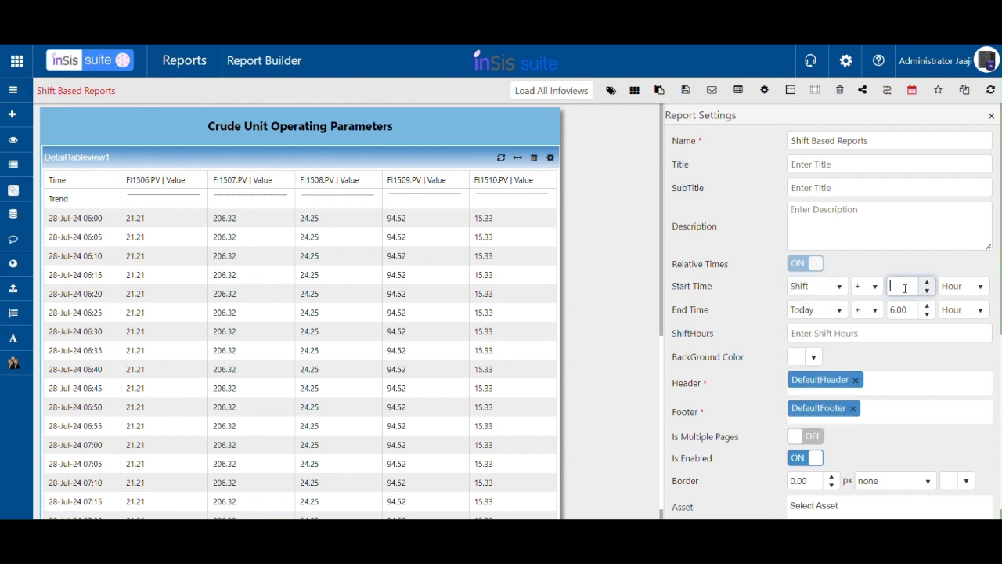
click(814, 310)
text(6,14)
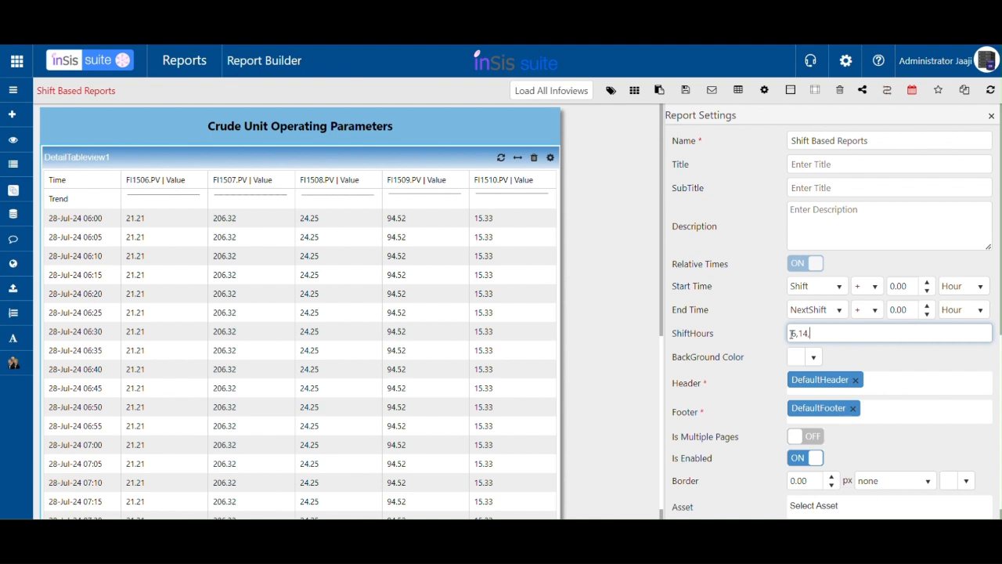
text(22)
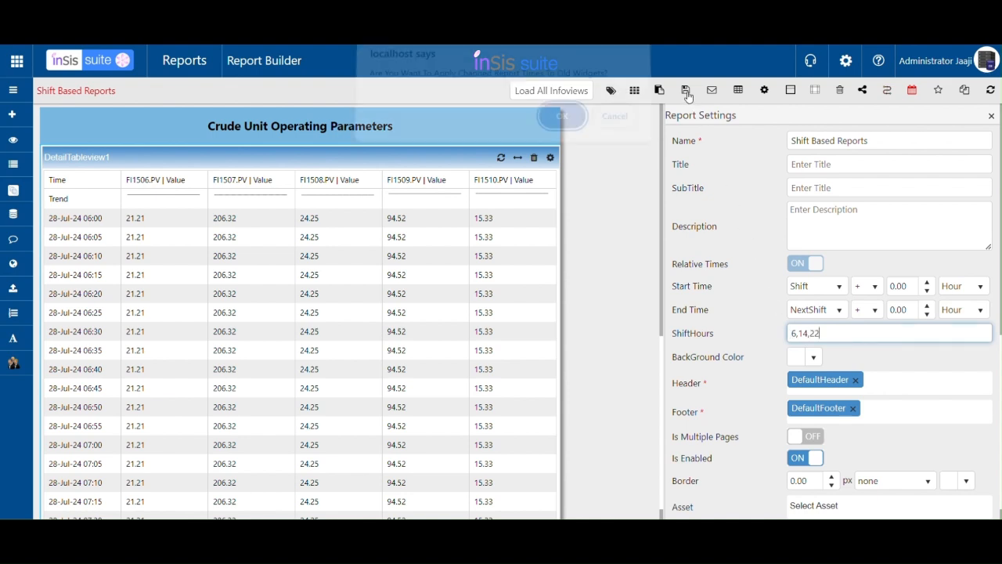
Confirm applying the changed report times to the existing infoviews.
click(562, 116)
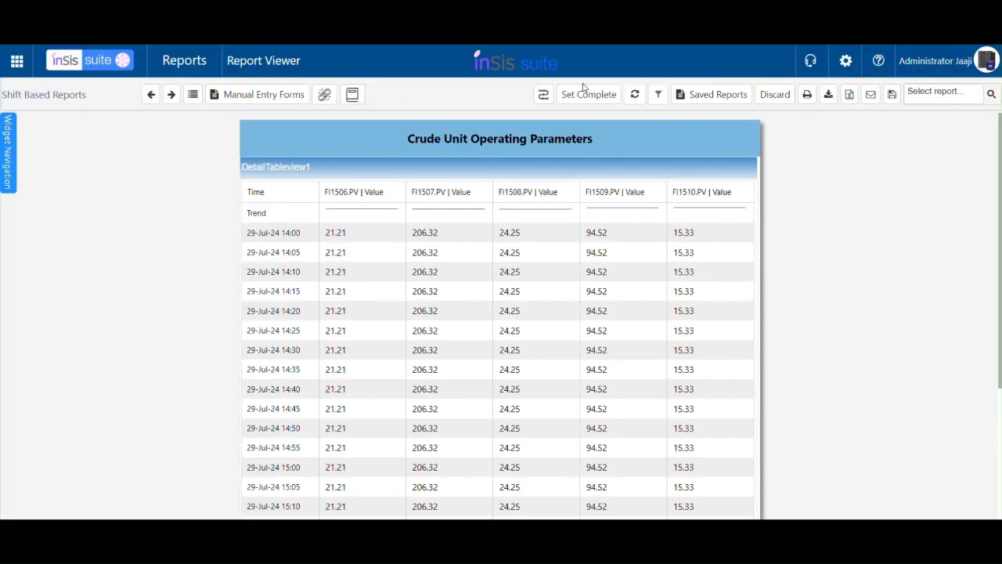
Show the report times, go back two shifts, then forward to the future-date warning.
click(658, 94)
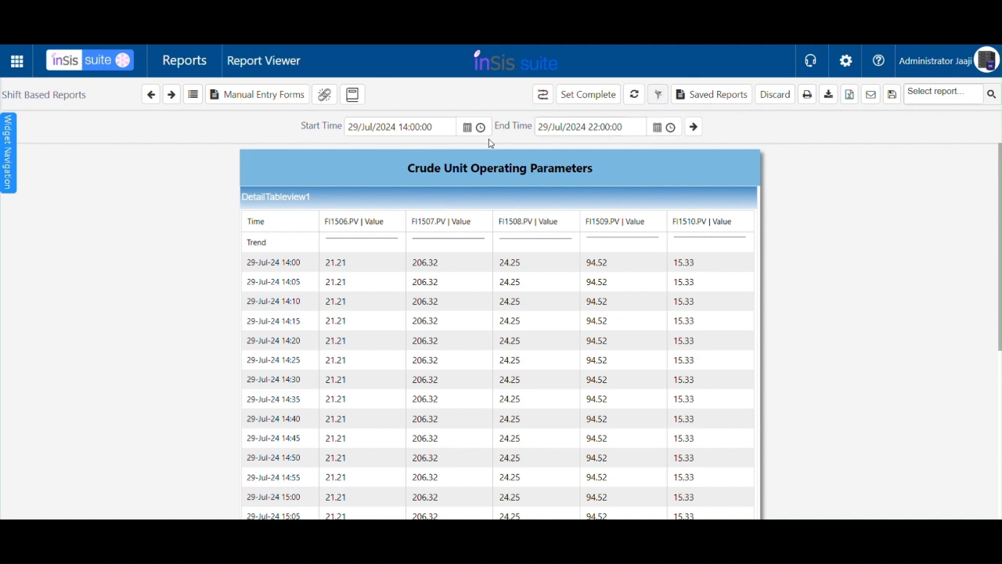
click(150, 94)
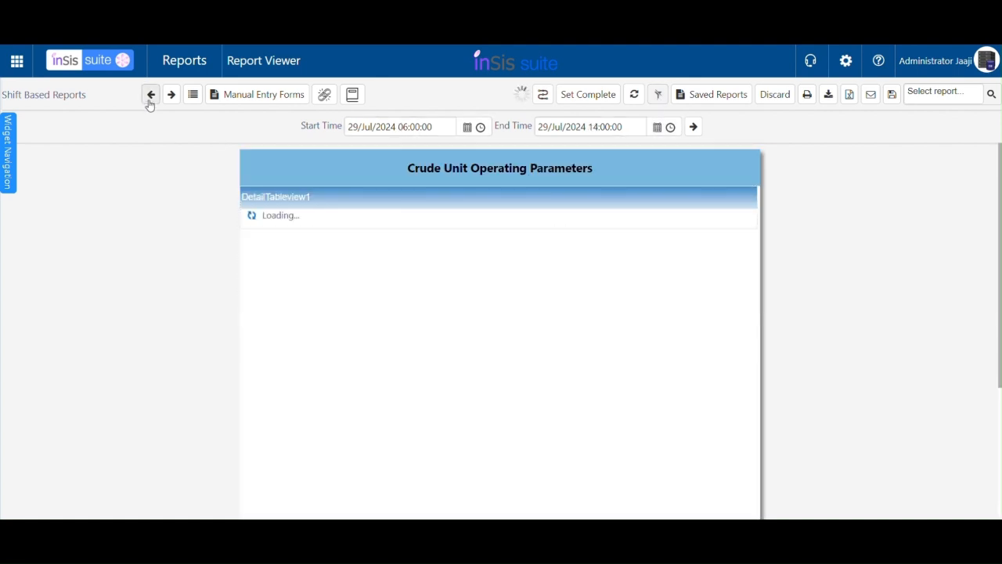
click(150, 94)
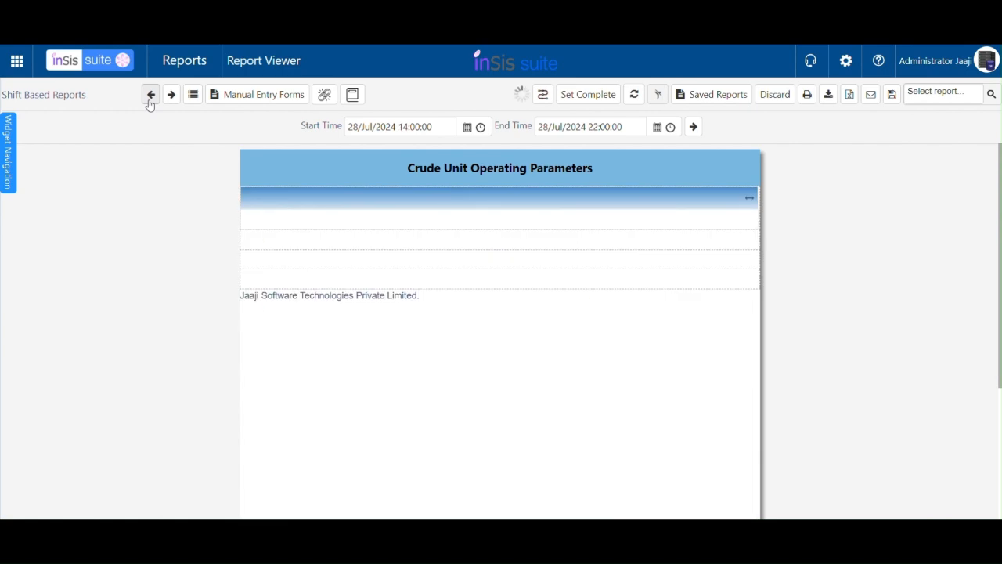
click(171, 94)
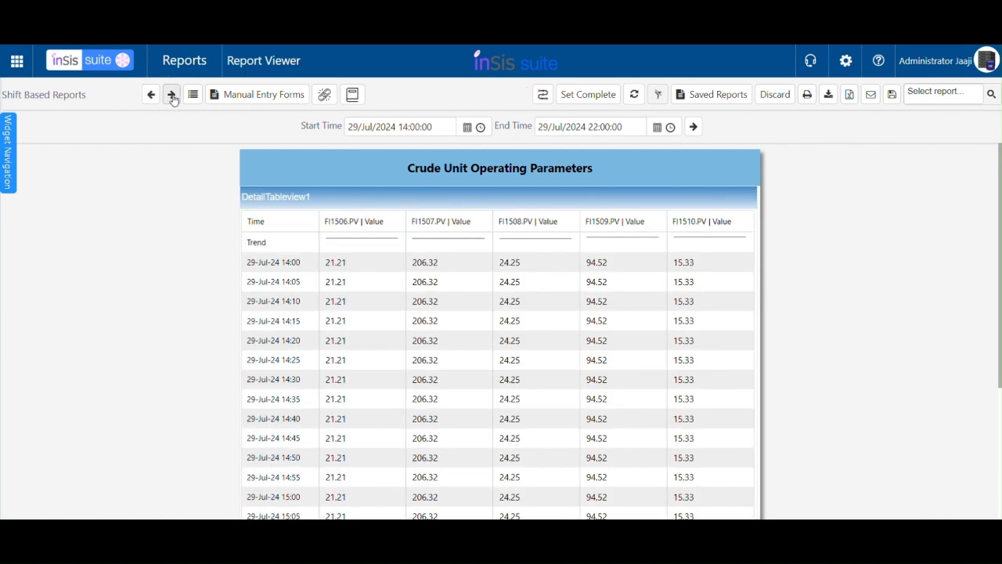
click(171, 94)
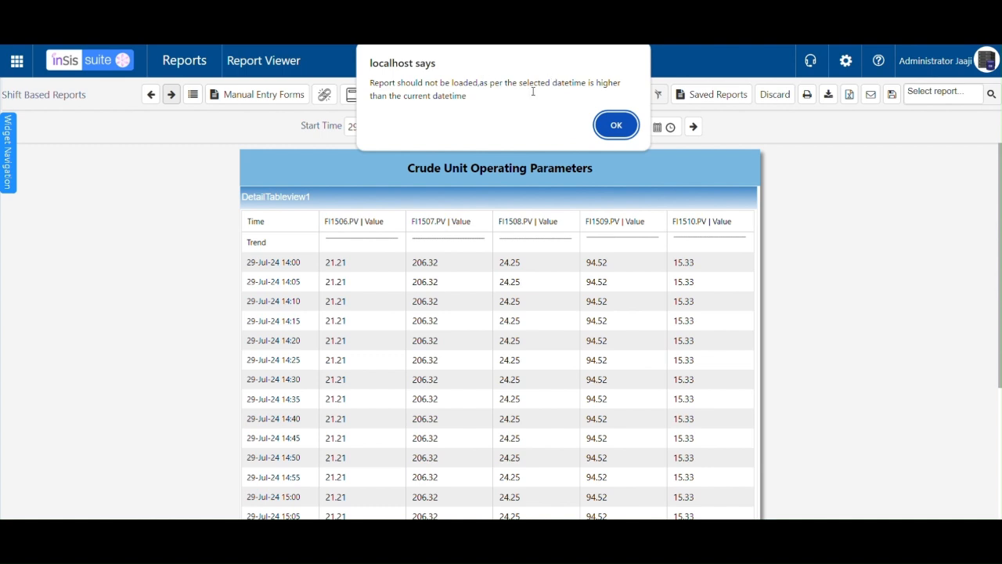